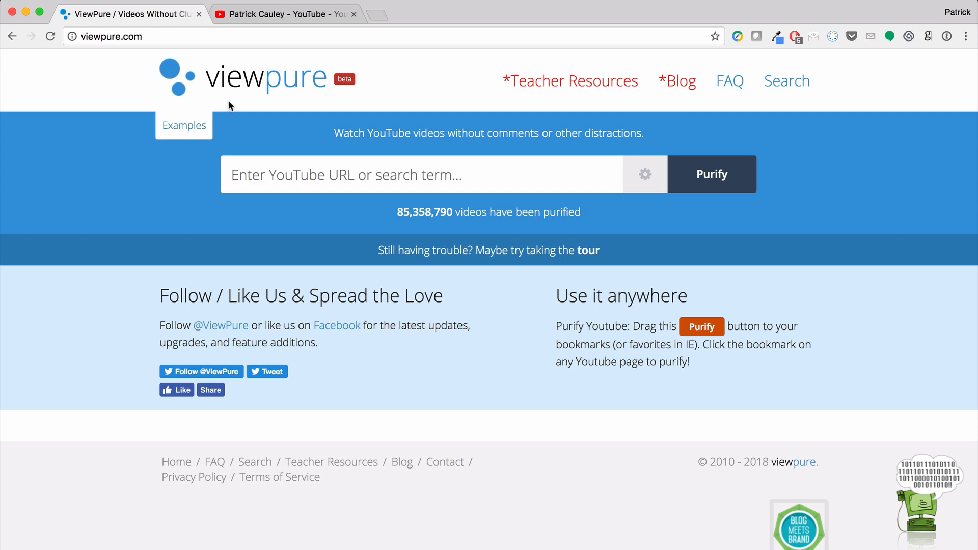
mouse_move(336, 308)
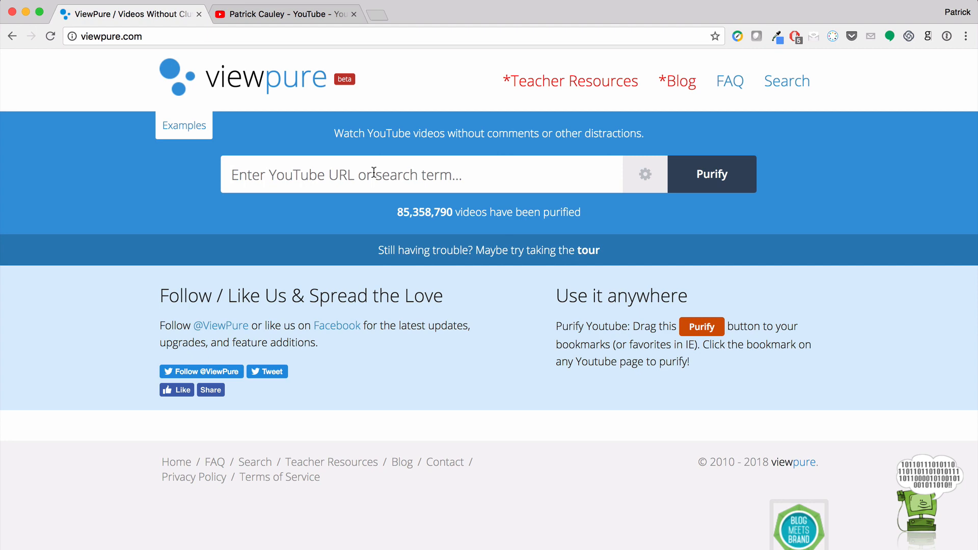
Search ViewPure for 'constitution' and scroll through the results
text(cons)
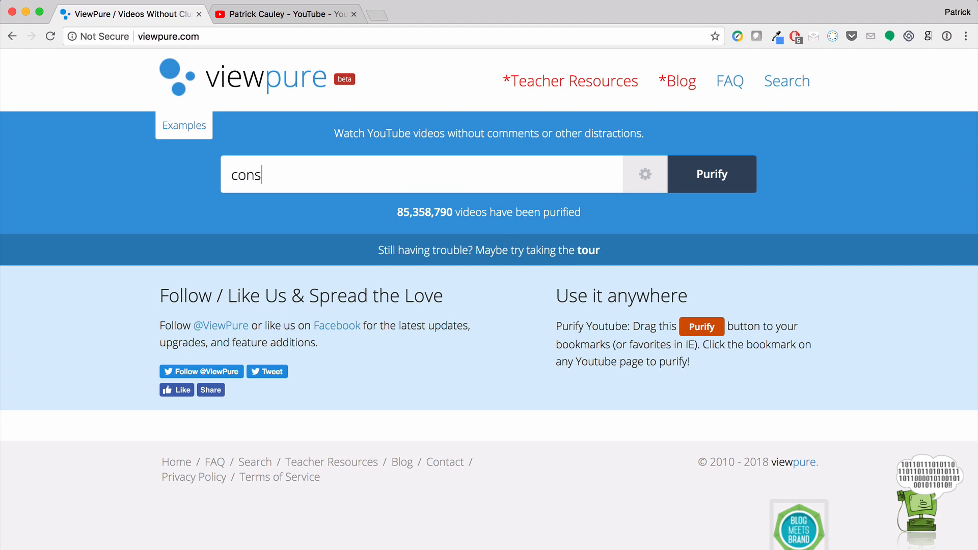
text(titution)
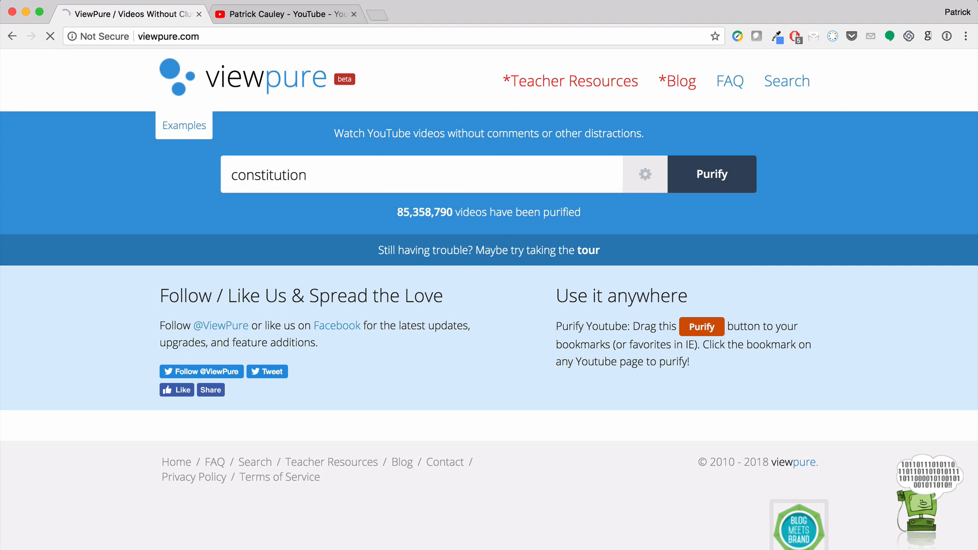
click(711, 174)
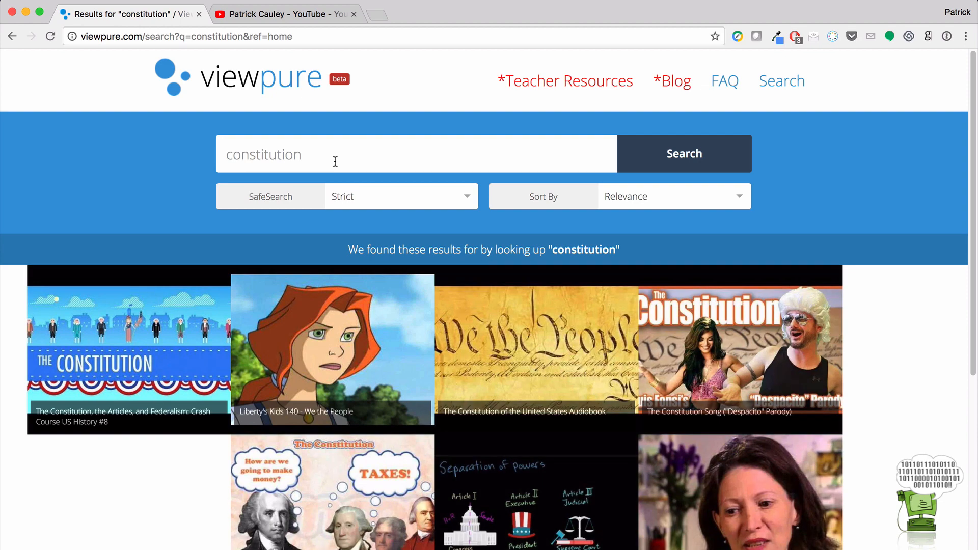
scroll(down, 3)
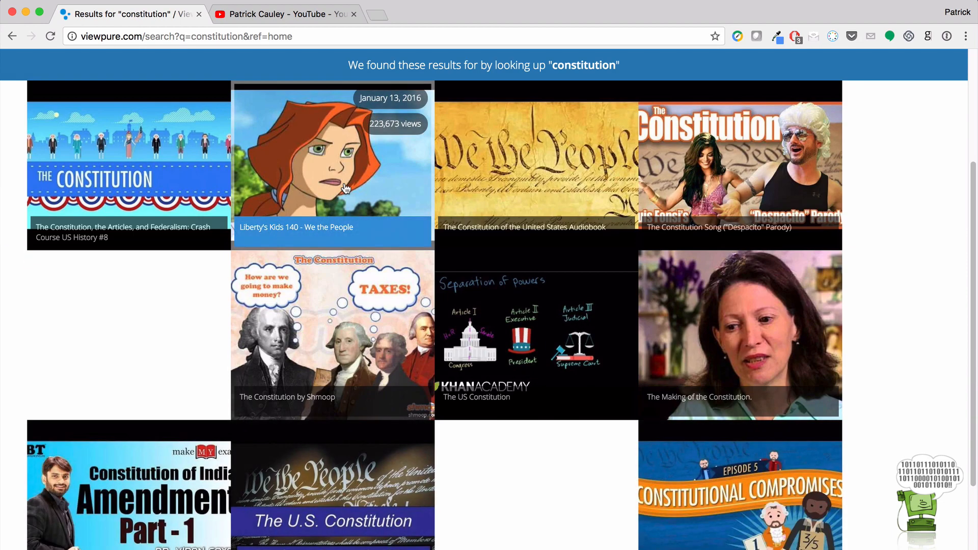
scroll(up, 3)
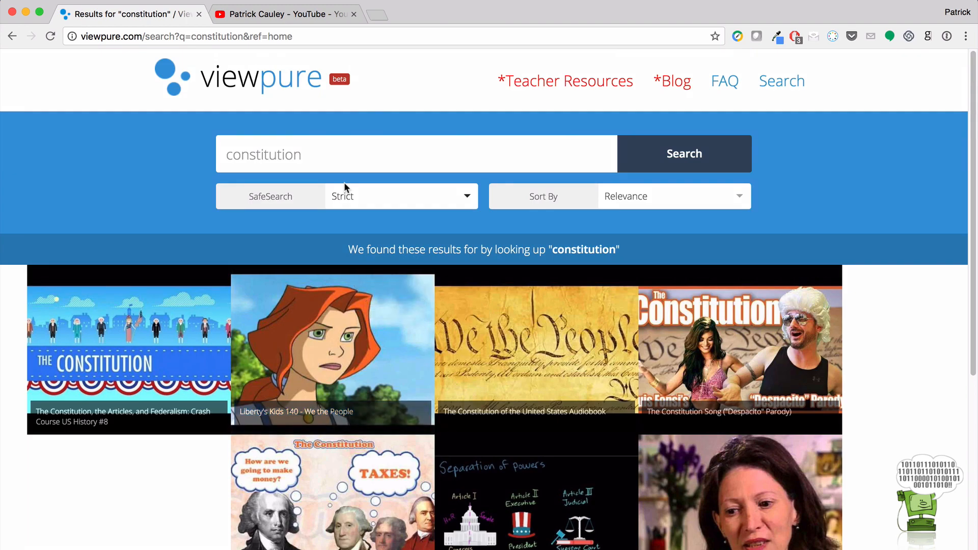
Return to ViewPure's home page, then open 'Connecting your Mac to your Projector' on YouTube
click(261, 77)
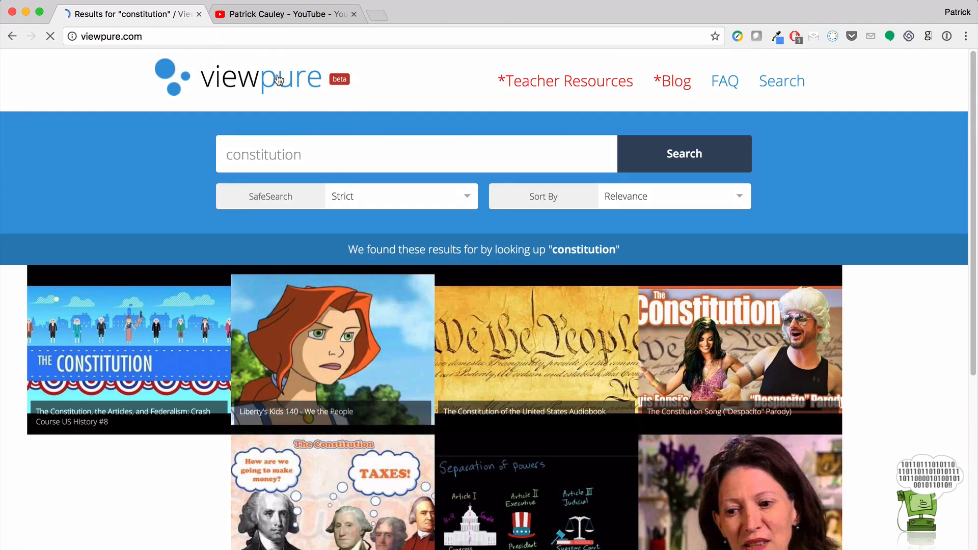
click(237, 78)
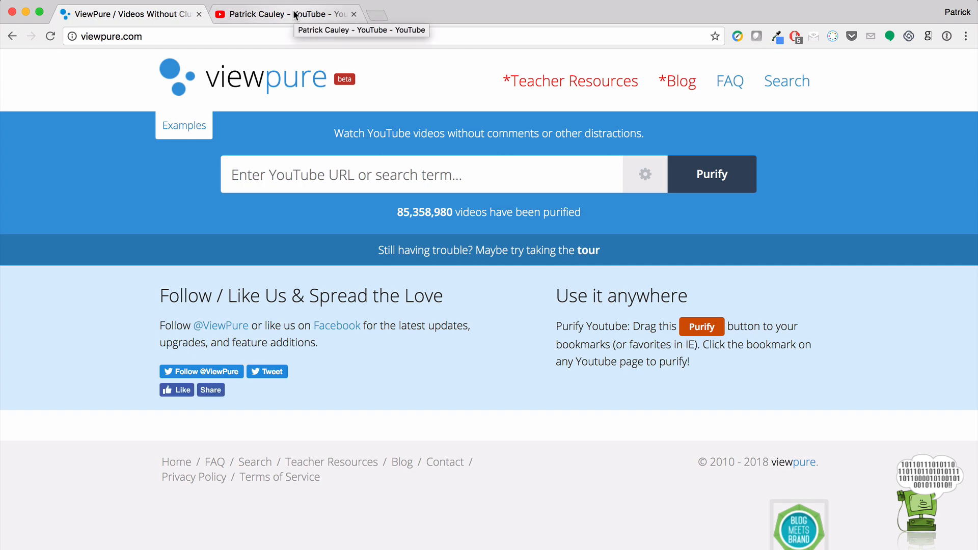
click(284, 14)
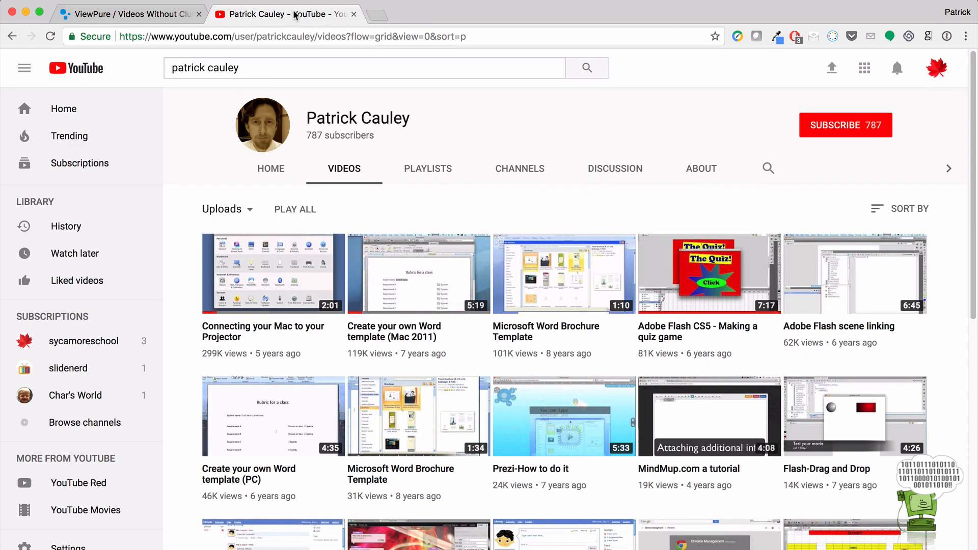
mouse_move(548, 284)
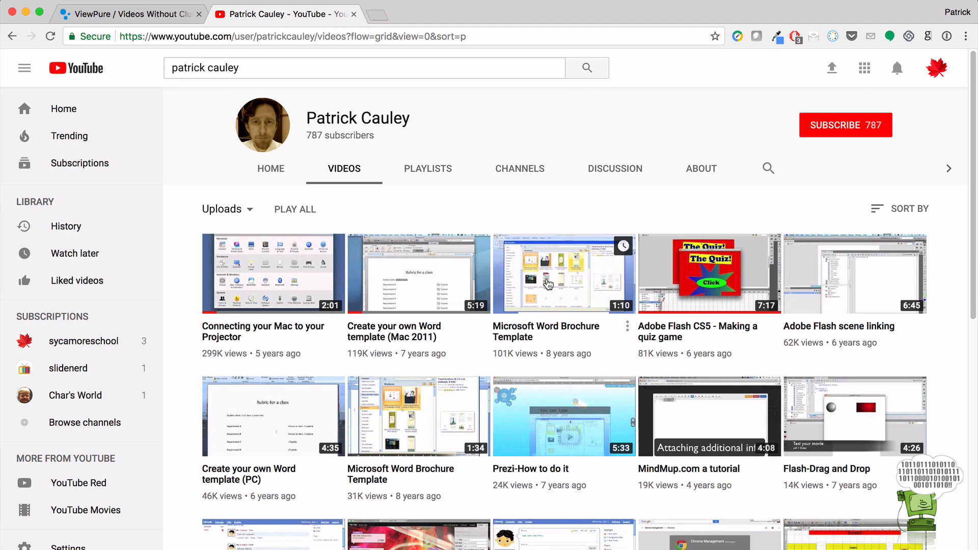
mouse_move(250, 280)
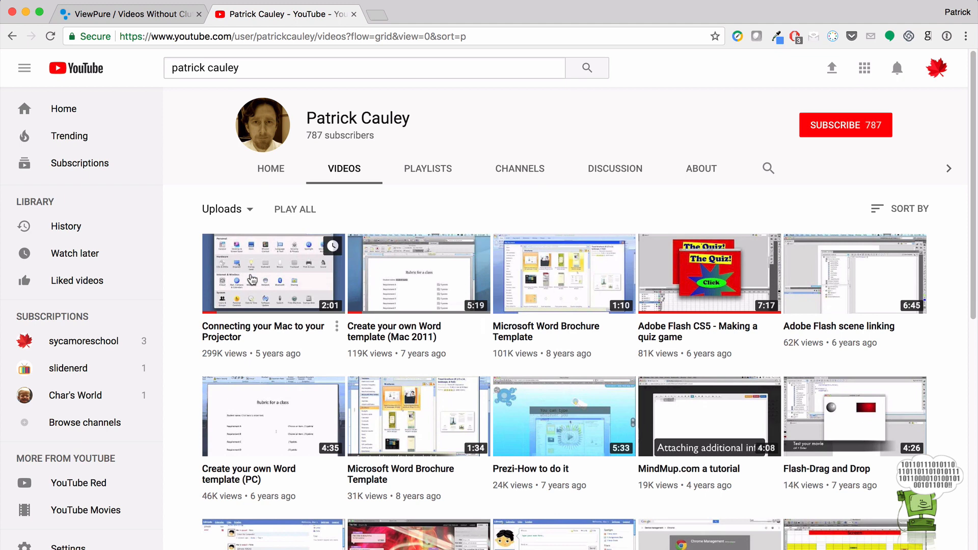
click(273, 273)
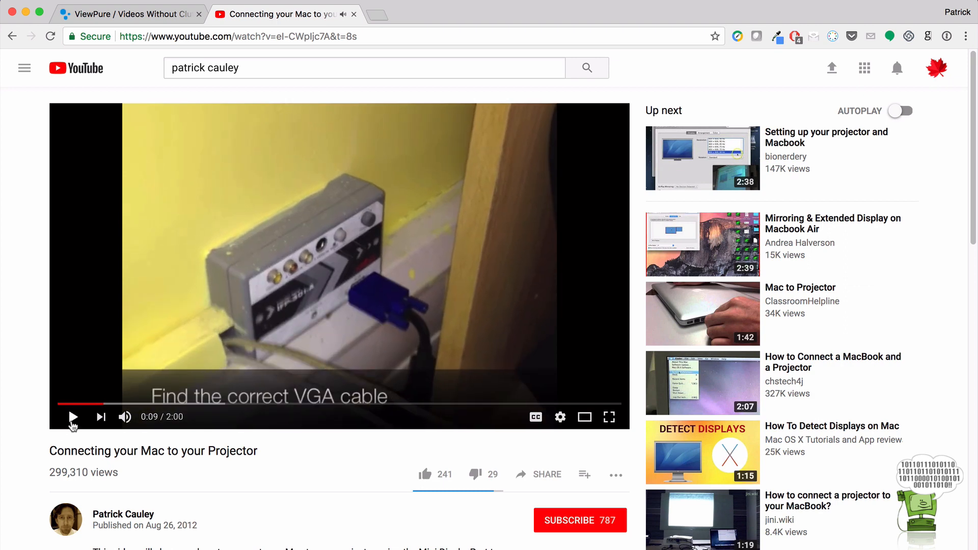
mouse_move(332, 183)
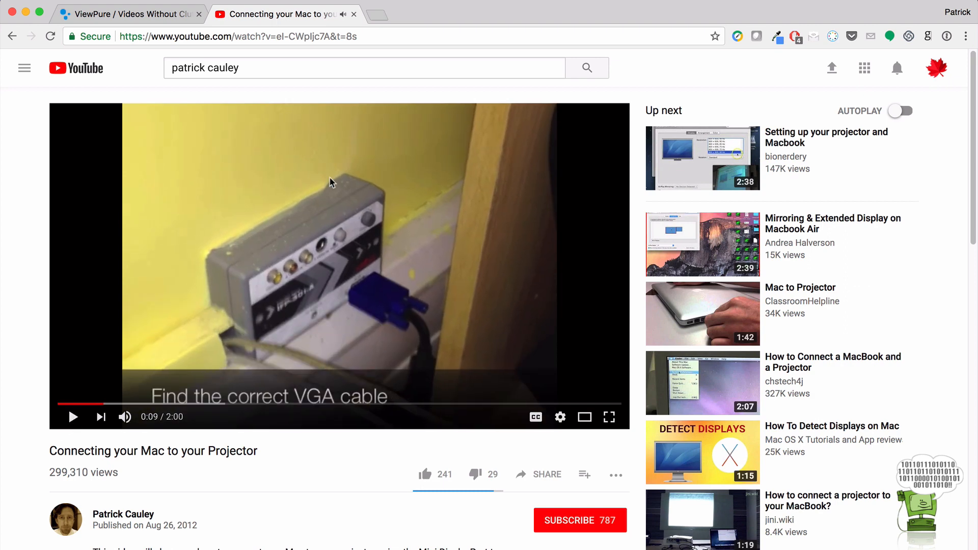
Copy the projector video's YouTube address and return to the ViewPure tab
click(250, 36)
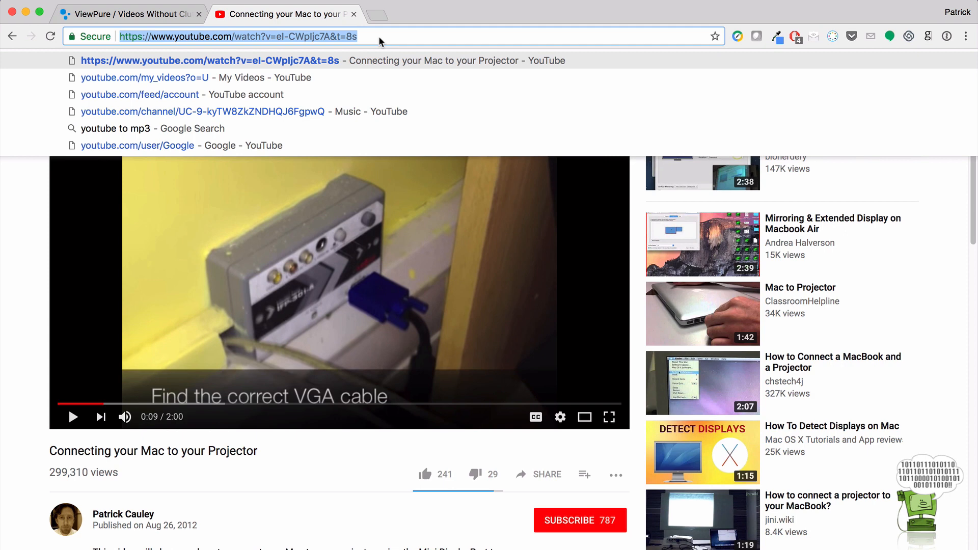
key(cmd+c)
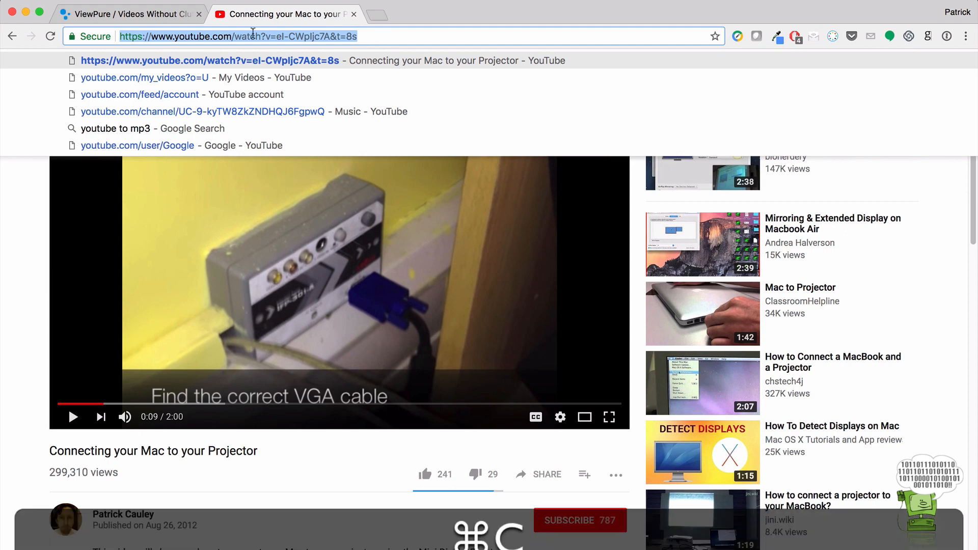
click(131, 14)
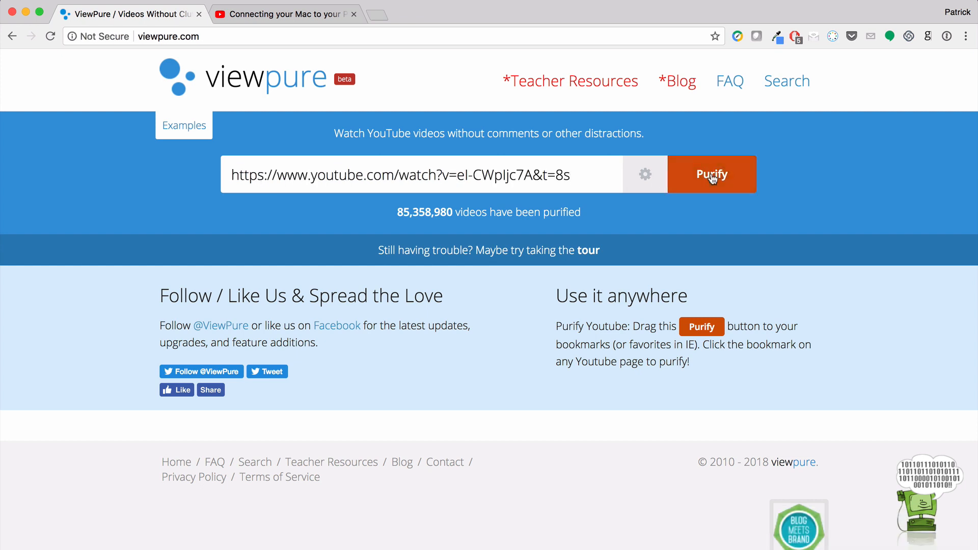
Purify the pasted YouTube link so the projector video loads distraction-free
click(711, 175)
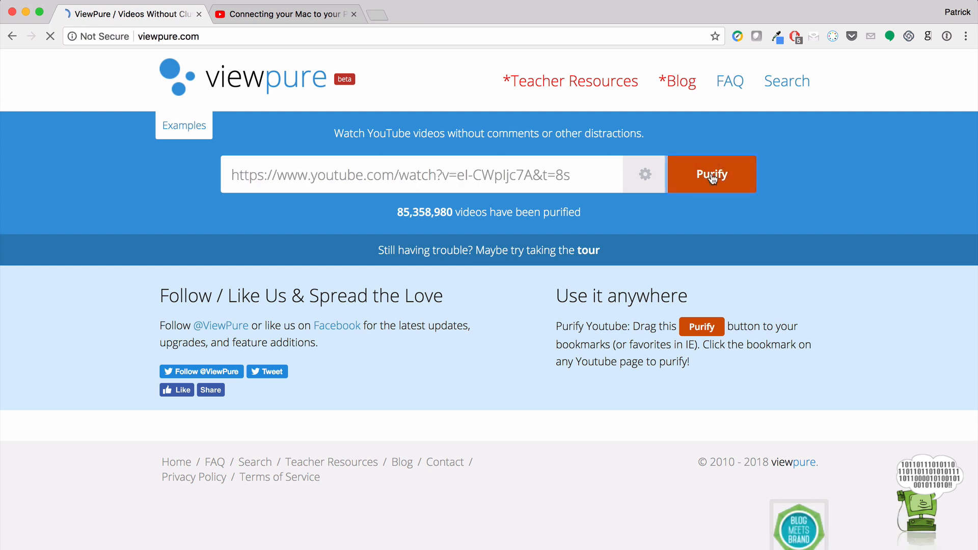
click(711, 174)
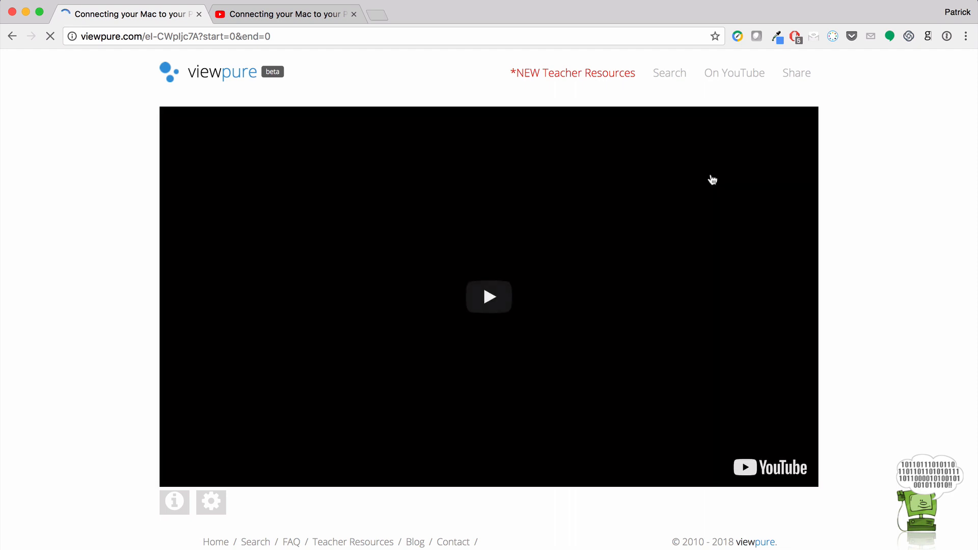
click(489, 297)
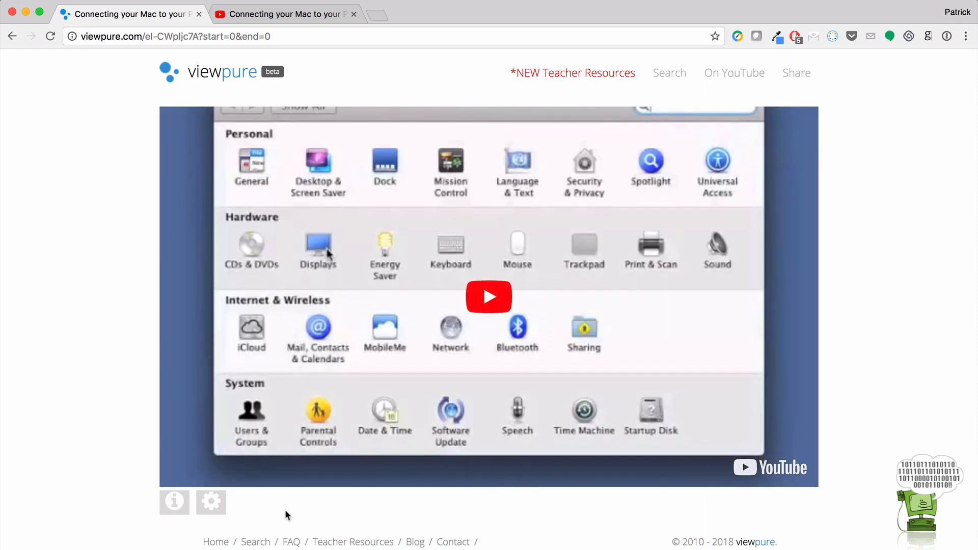
mouse_move(882, 475)
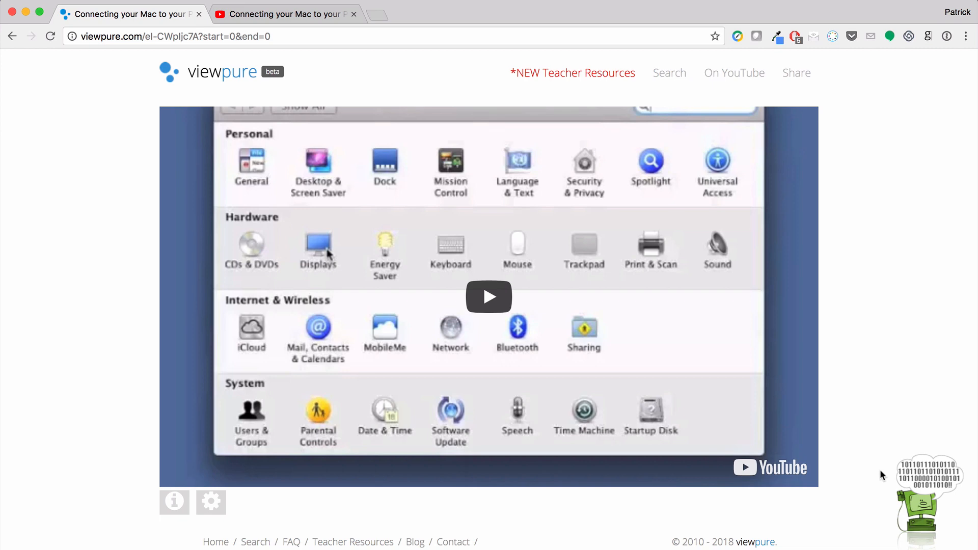
mouse_move(339, 127)
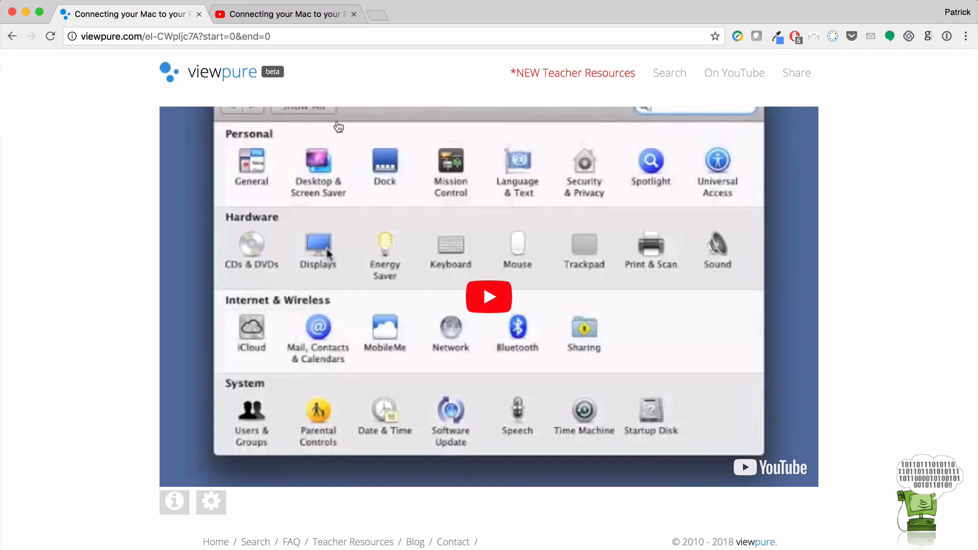
mouse_move(167, 30)
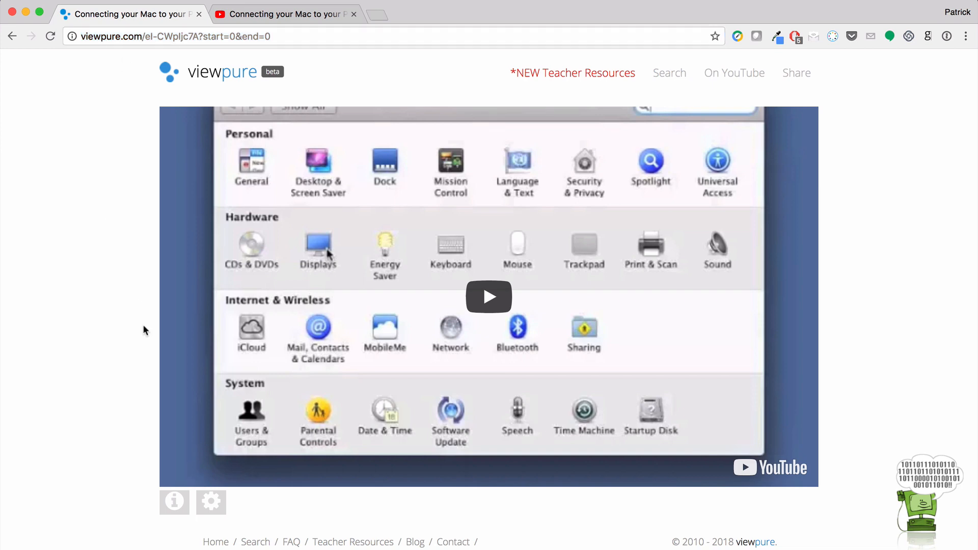
mouse_move(153, 471)
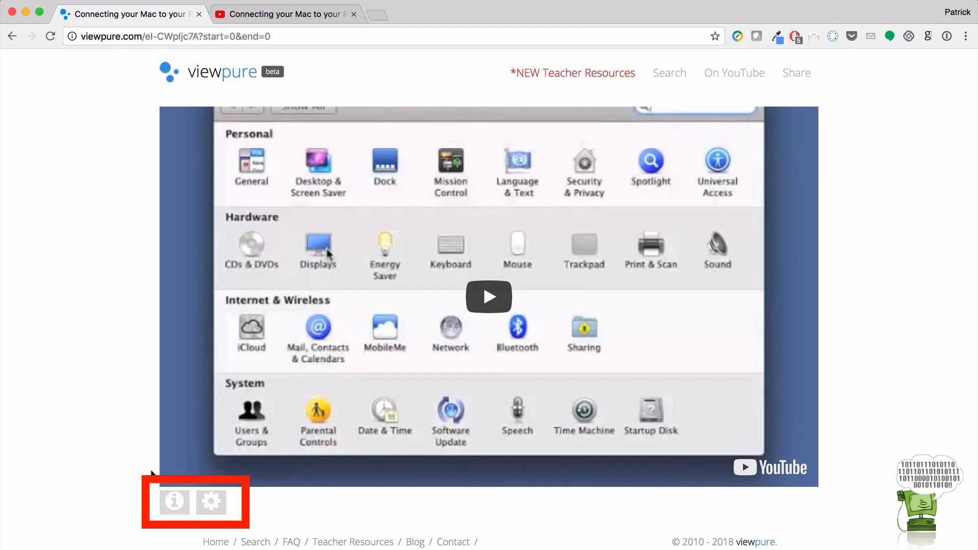
Enter custom URL 'connecting101', start time 30 seconds and end time 50 seconds
scroll(down, 3)
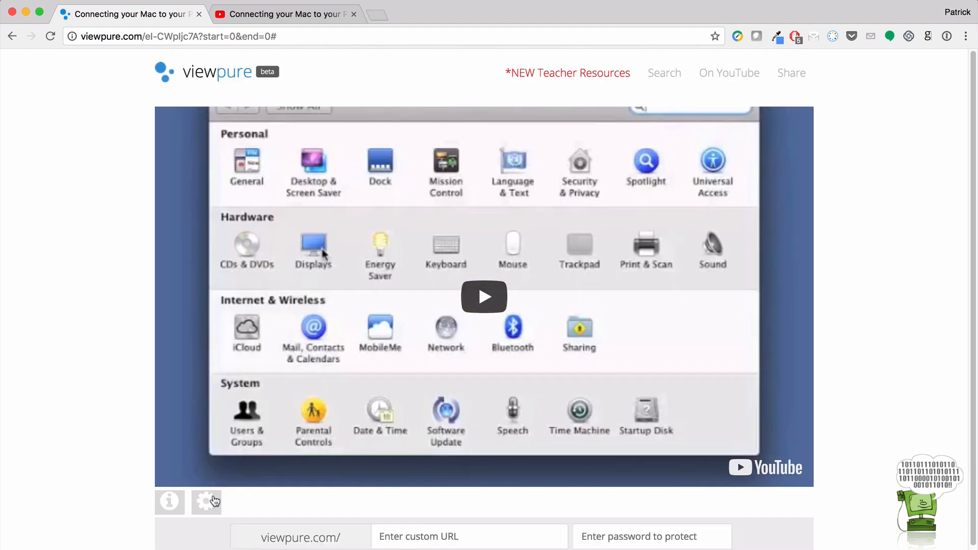
scroll(down, 3)
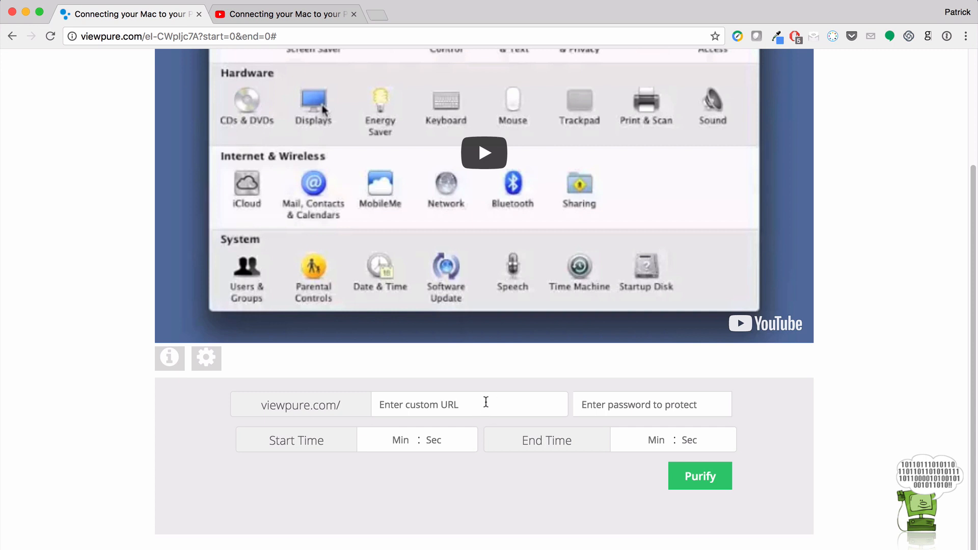
text(con)
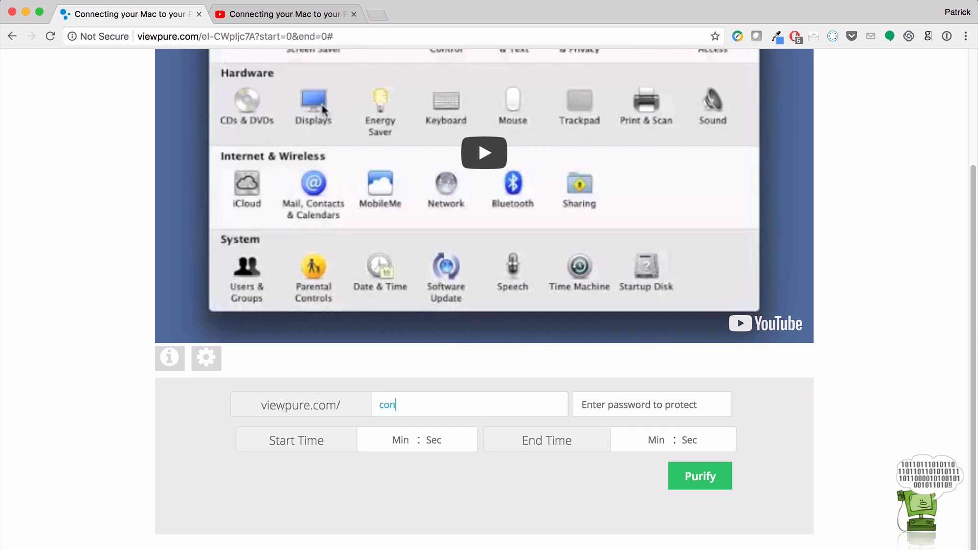
text(necting)
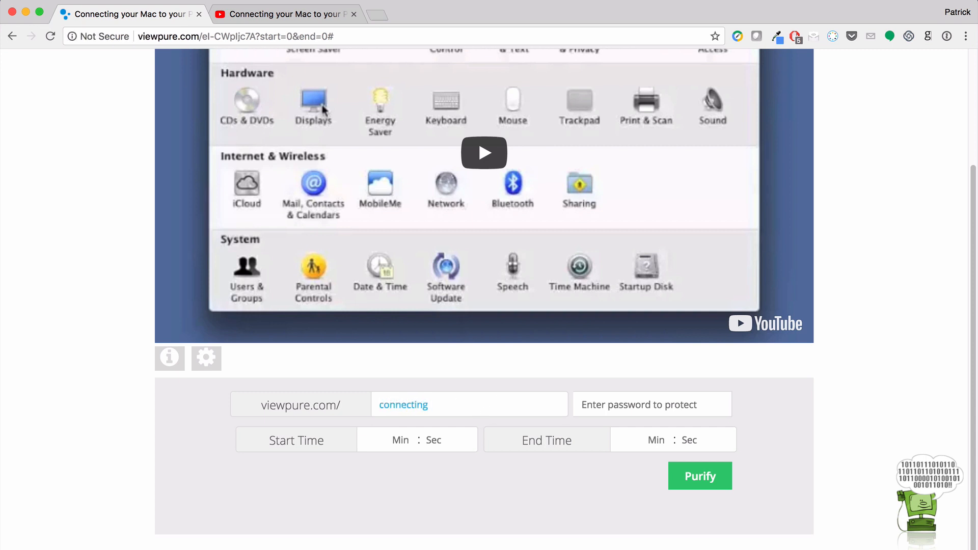
text(101)
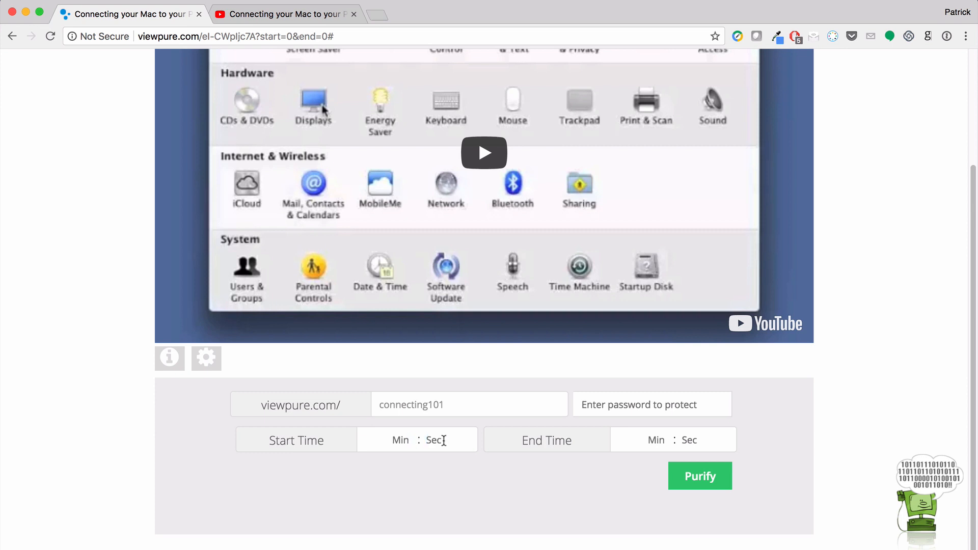
text(30)
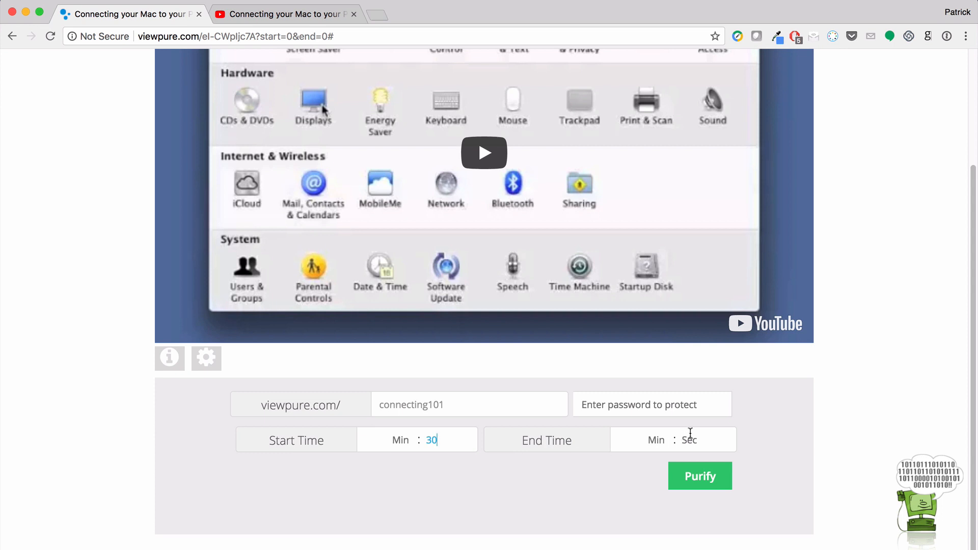
text(50)
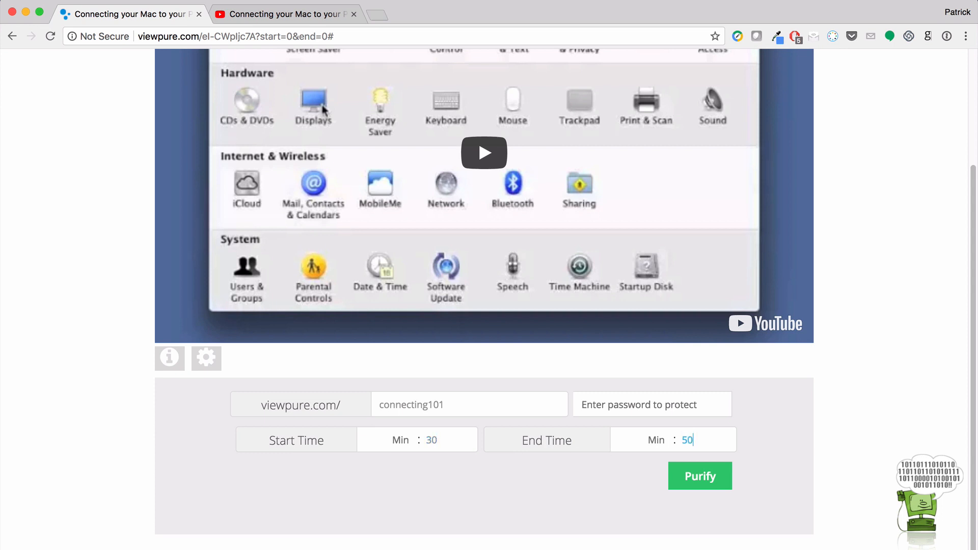
Purify with the custom settings, play and pause at 0:39, then return home
click(699, 476)
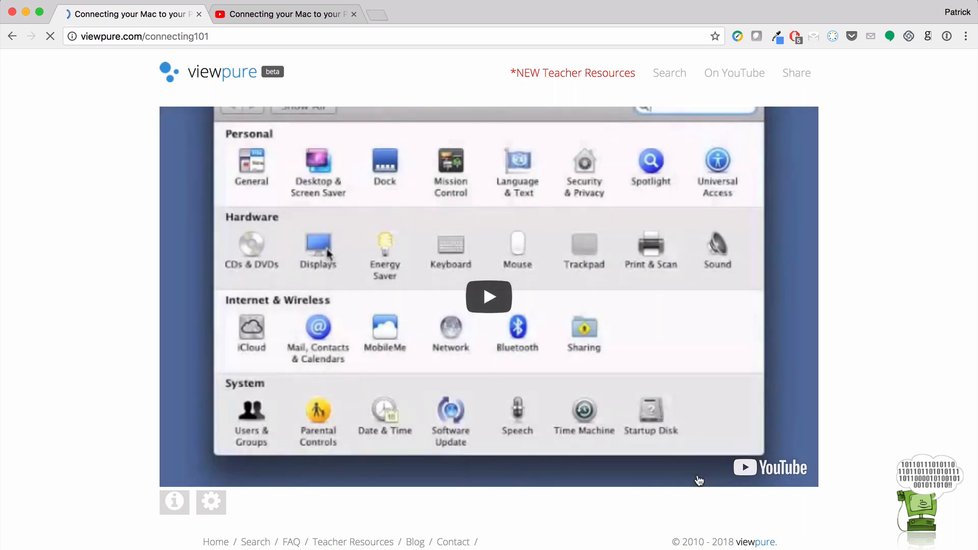
click(488, 297)
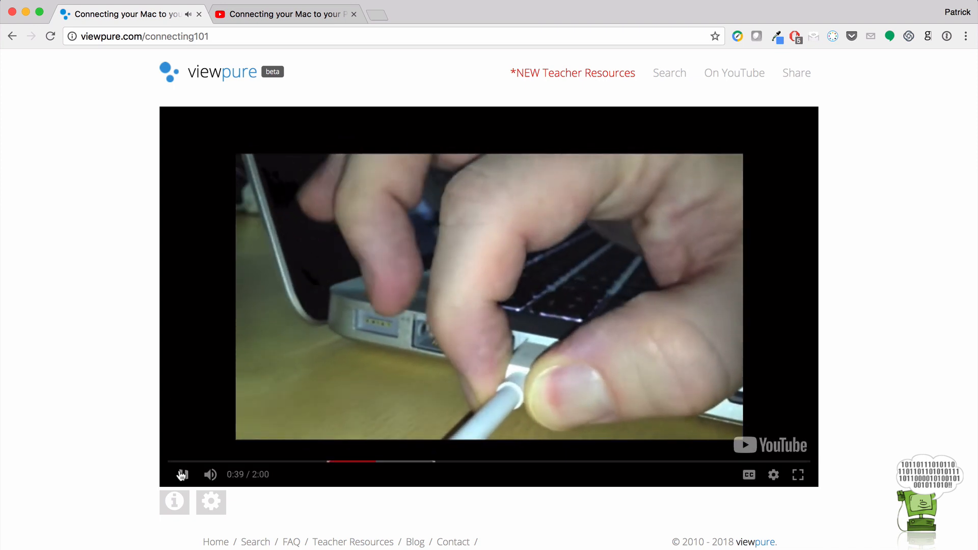
click(182, 474)
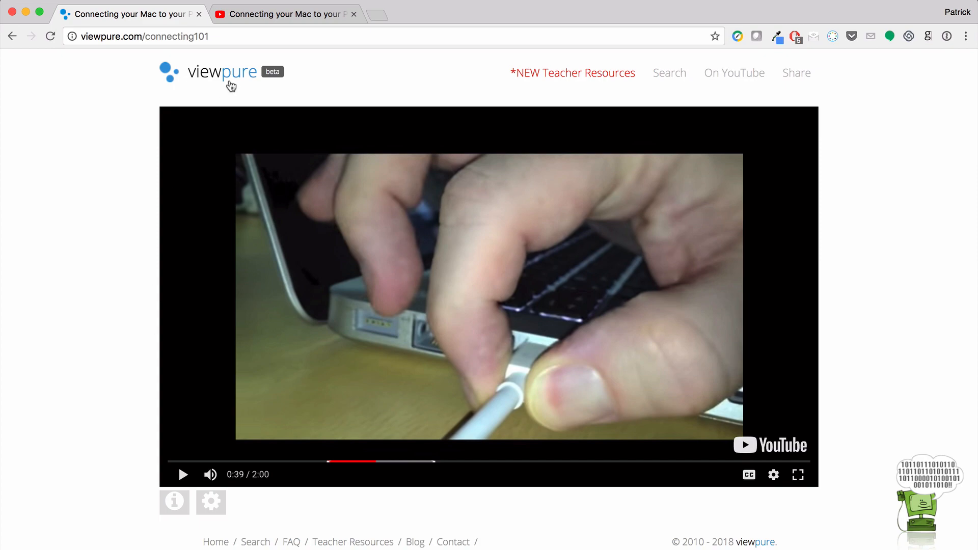
click(222, 75)
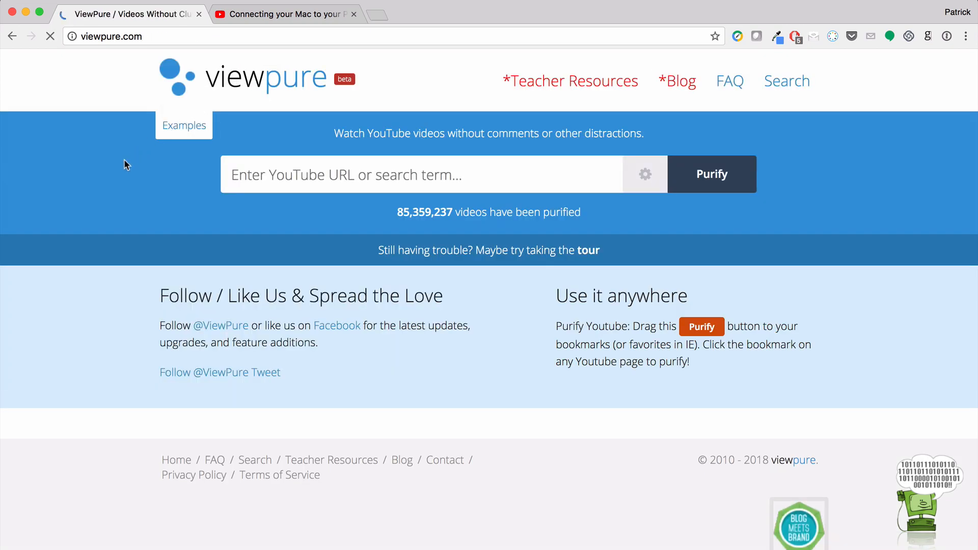